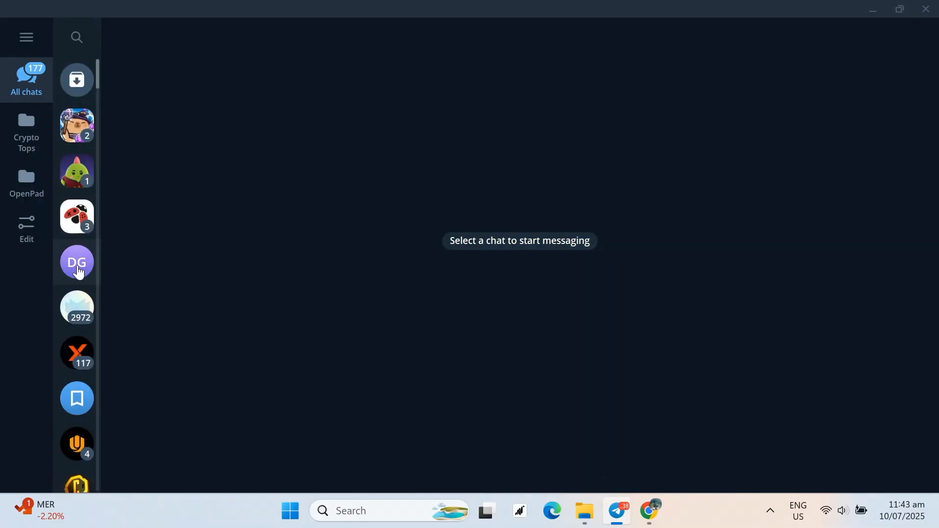
mouse_move(299, 217)
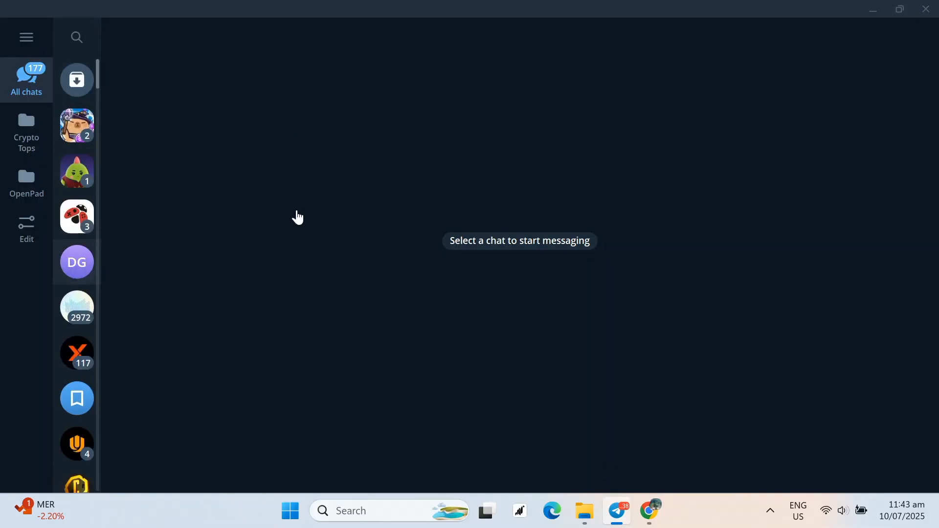
Open the Demo Group chat from the Telegram chat list.
left_click(77, 262)
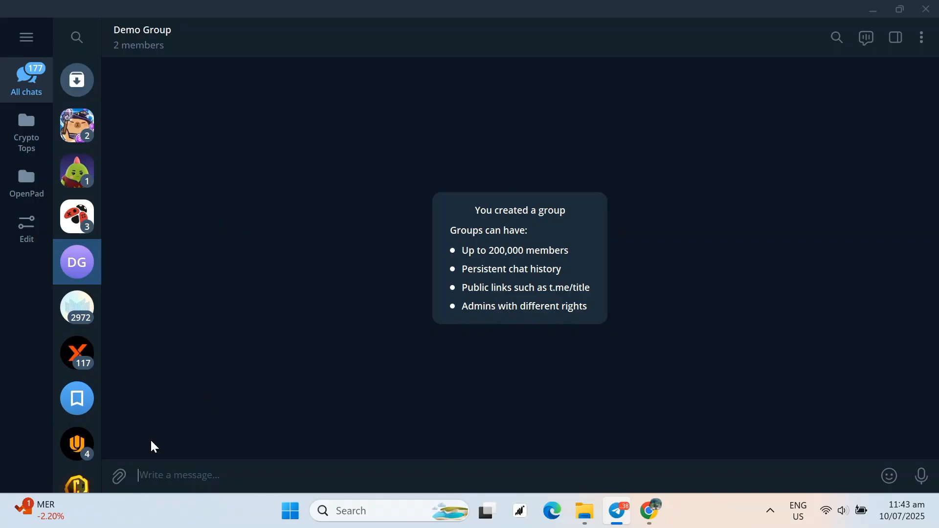
mouse_move(760, 108)
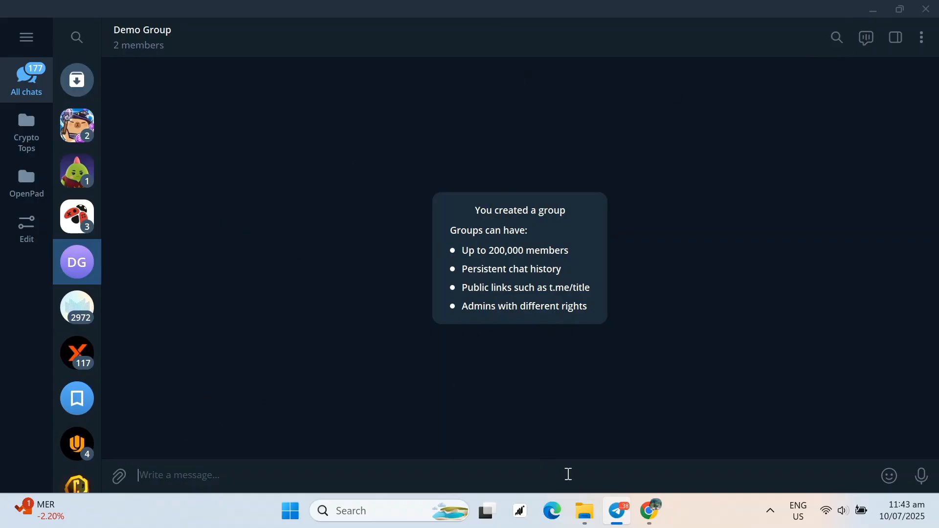
Browse File Explorer to Documents > Demo and select the Tradings folder.
left_click(582, 510)
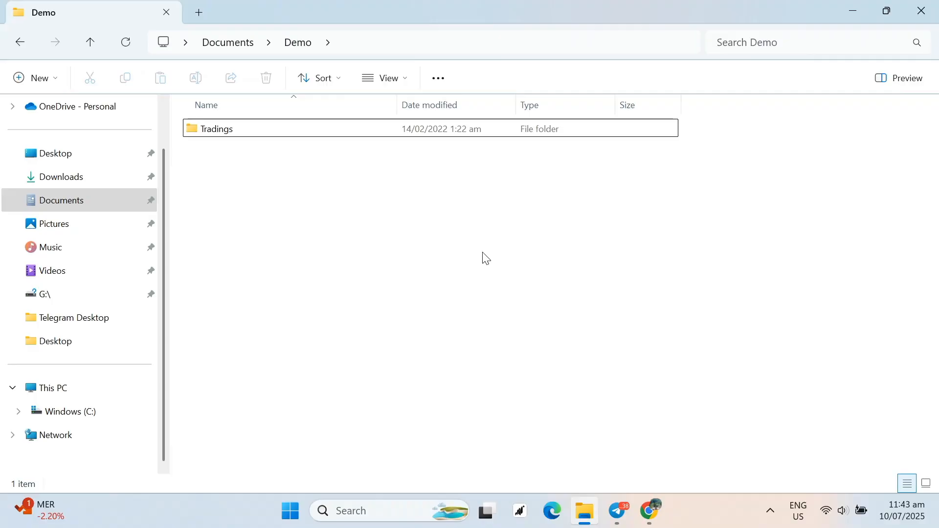
mouse_move(226, 181)
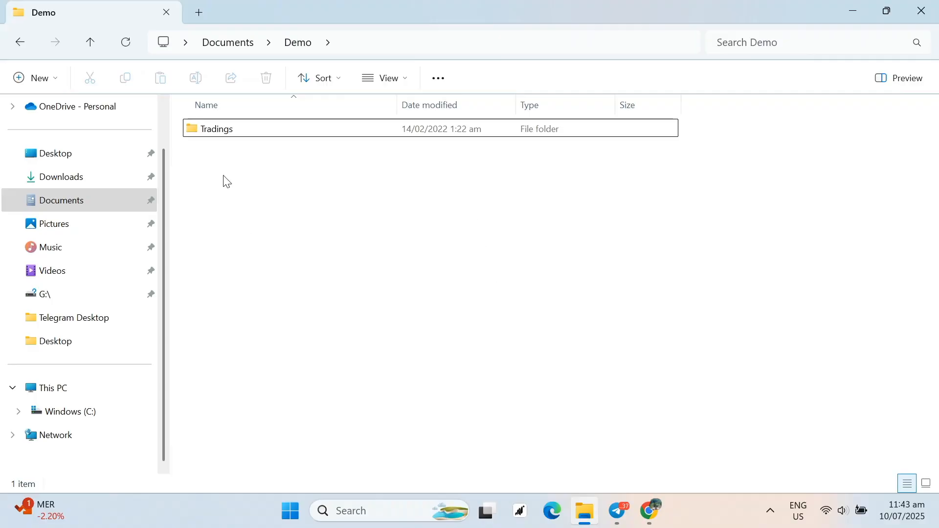
left_click(216, 129)
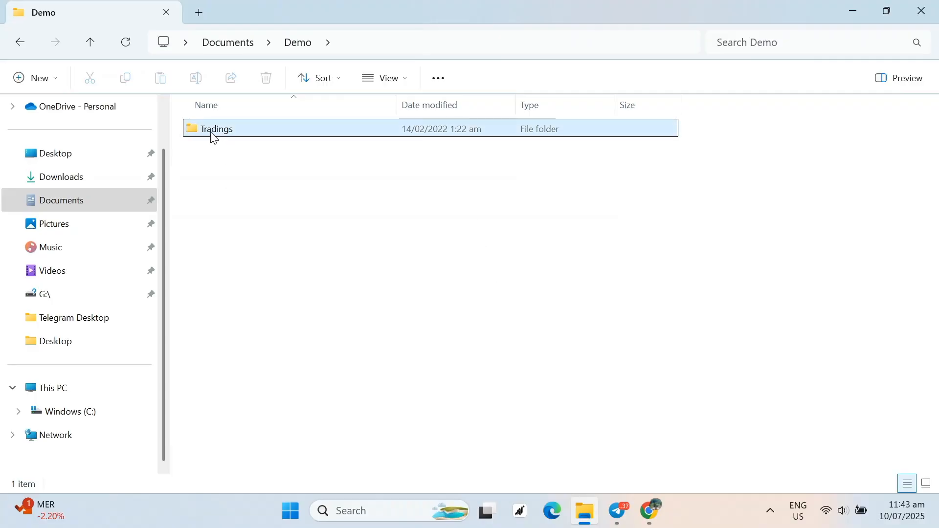
left_click(216, 128)
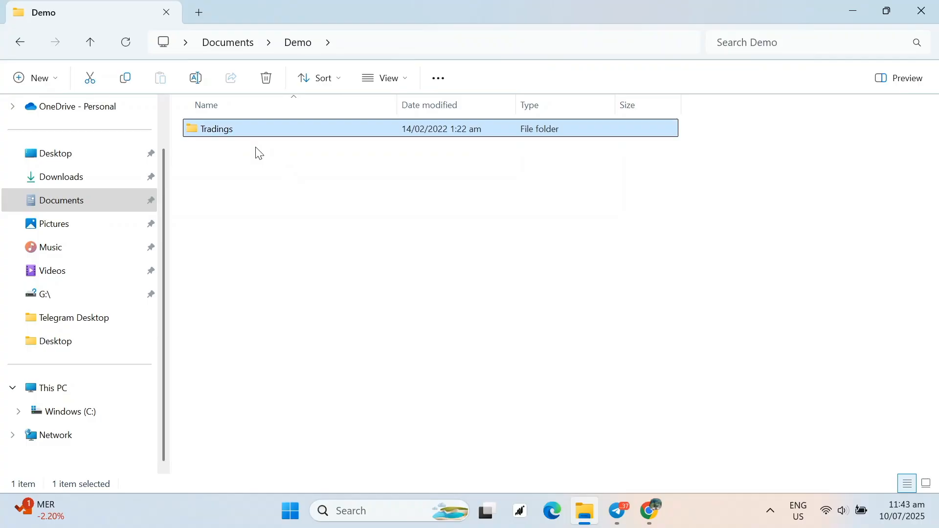
mouse_move(234, 130)
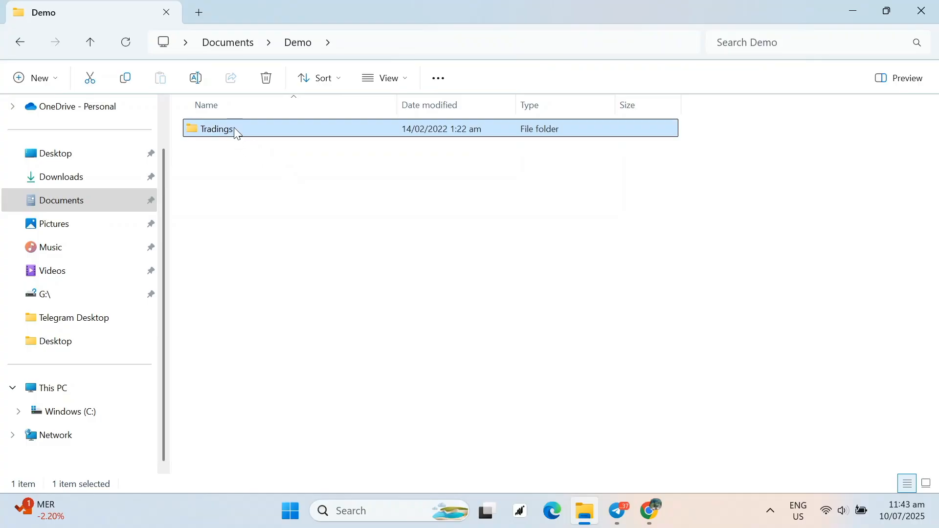
Compress the Tradings folder into a ZIP file named Tradings.
right_click(234, 128)
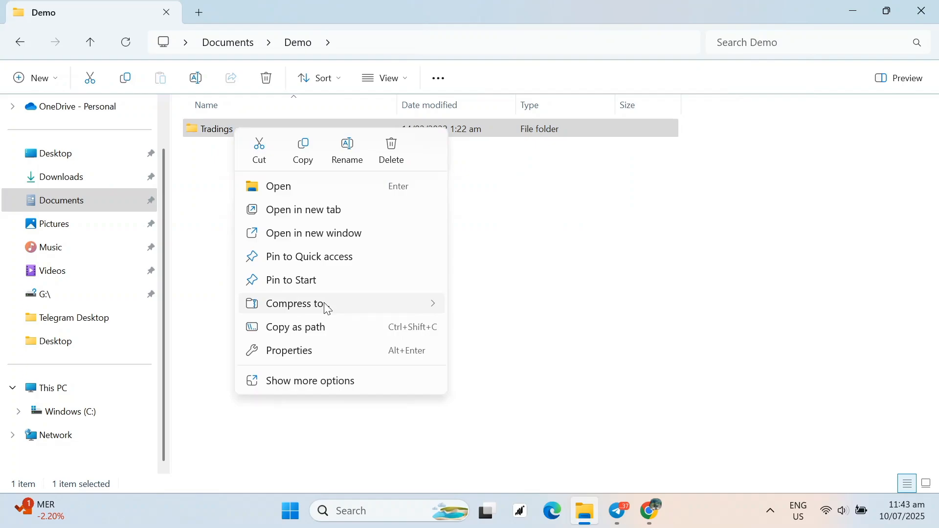
mouse_move(488, 314)
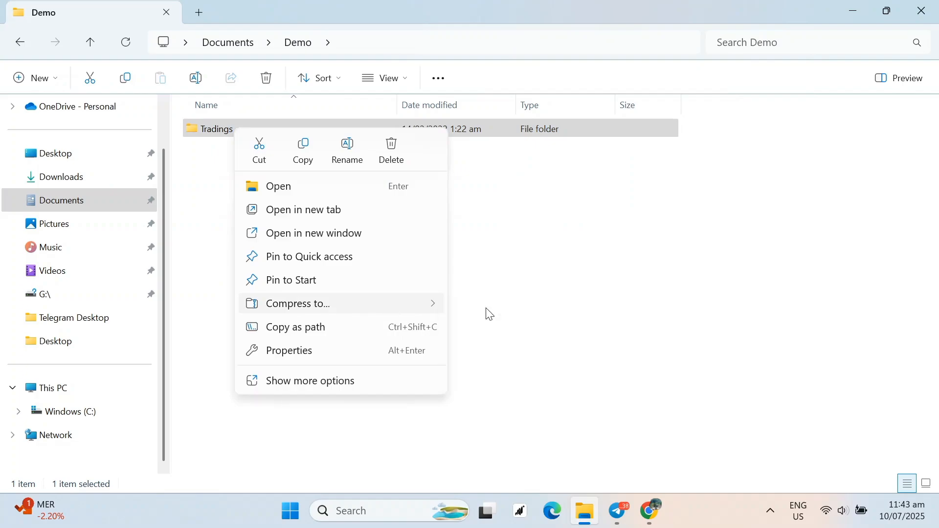
left_click(298, 303)
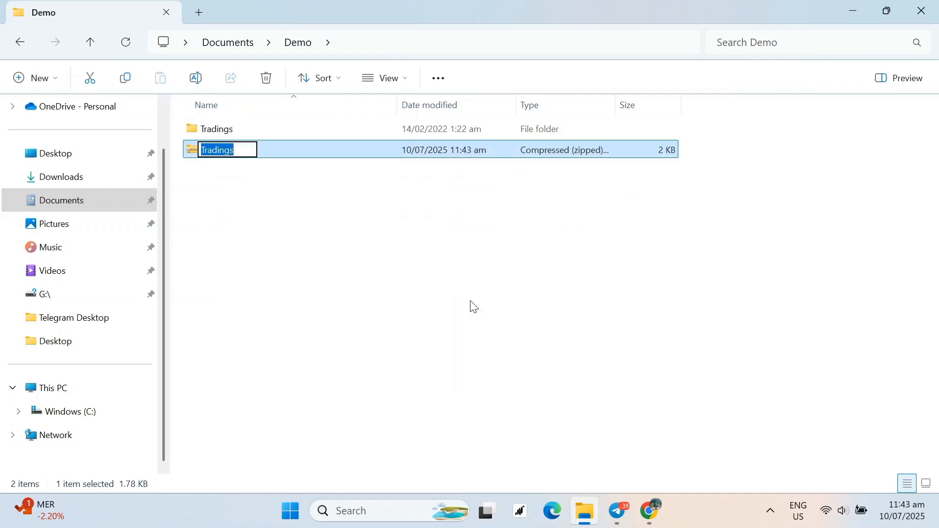
left_click(230, 78)
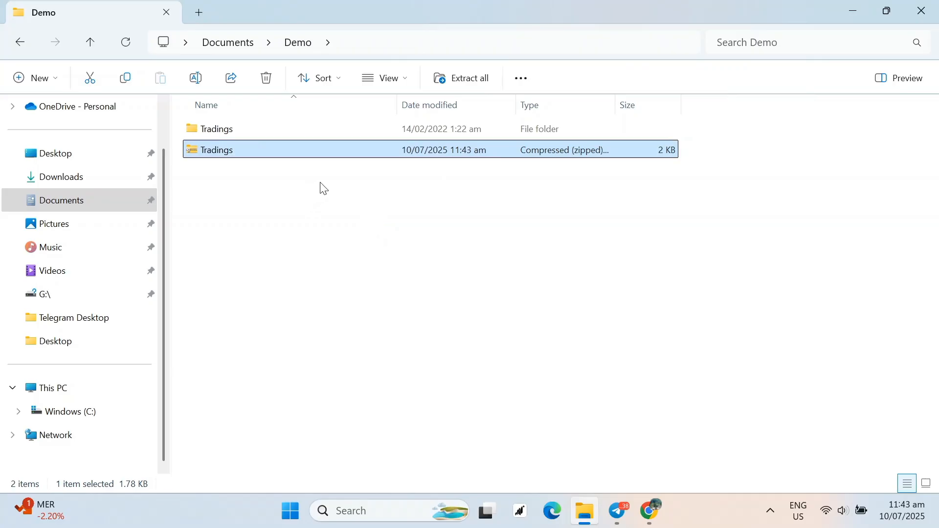
mouse_move(582, 150)
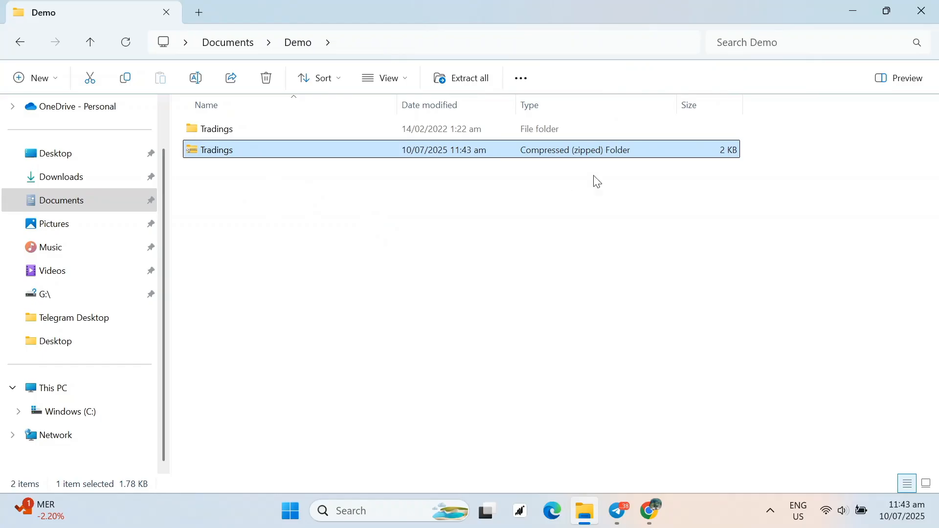
mouse_move(610, 205)
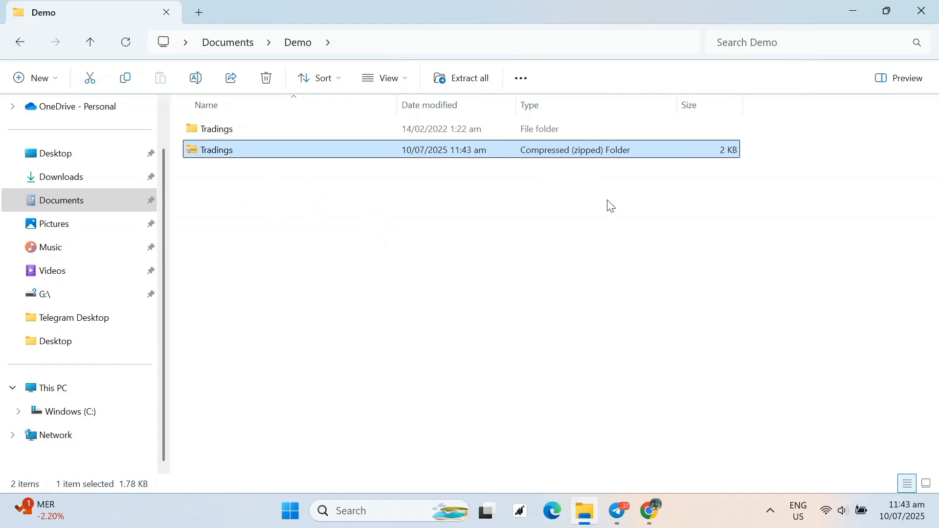
mouse_move(617, 510)
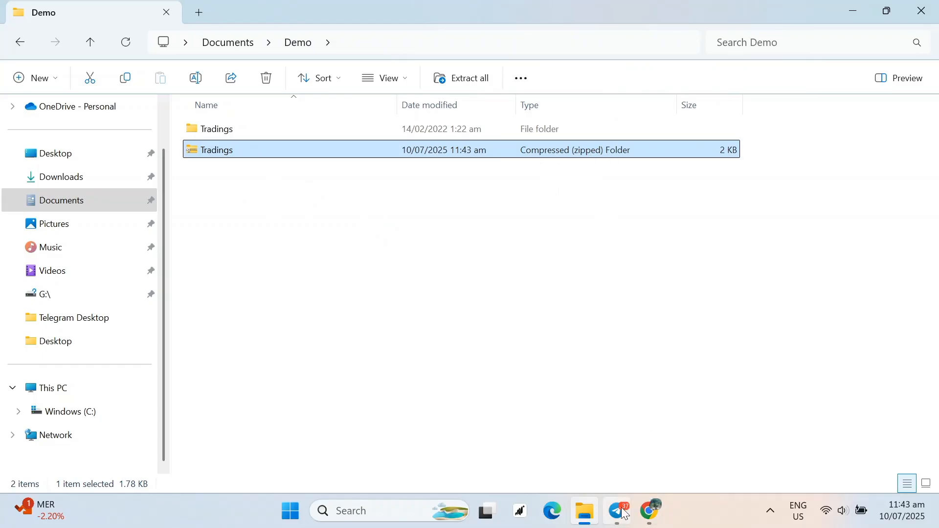
Return to Telegram and start attaching a Document in the Demo Group chat.
left_click(616, 511)
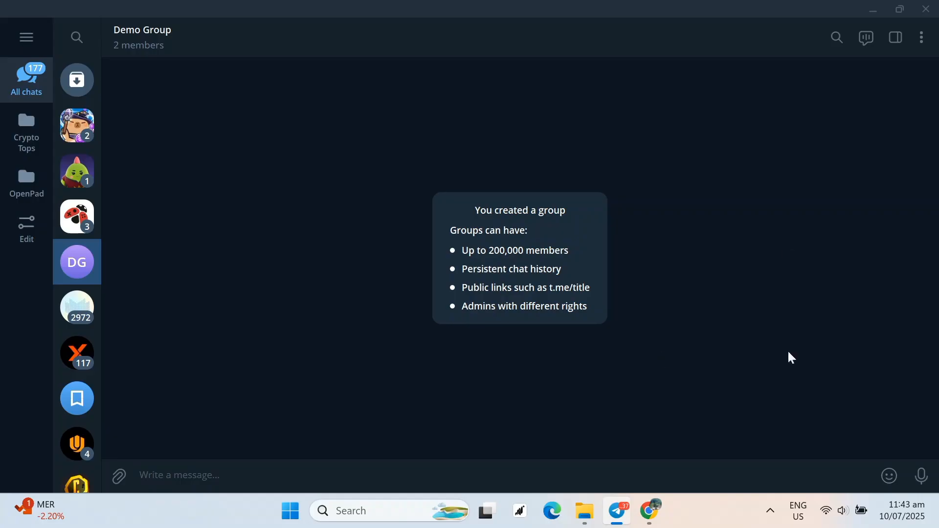
mouse_move(222, 116)
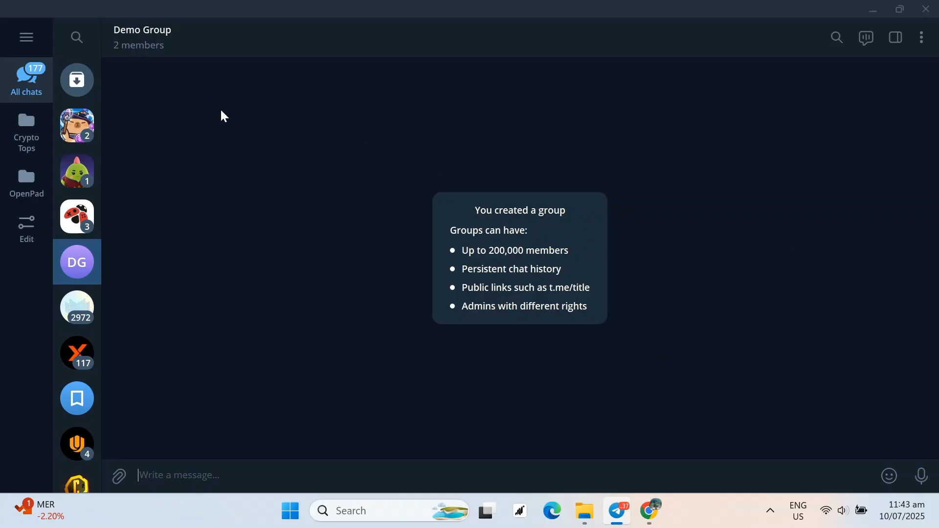
mouse_move(269, 122)
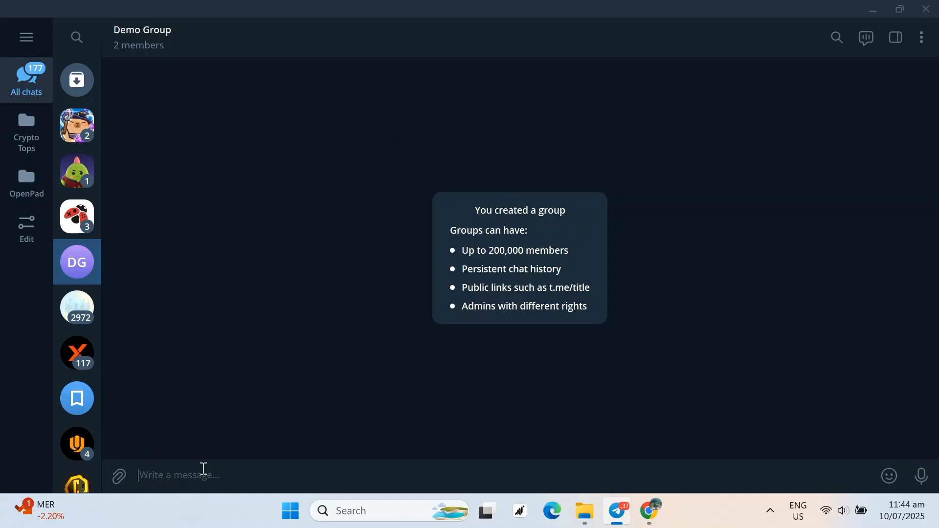
left_click(119, 476)
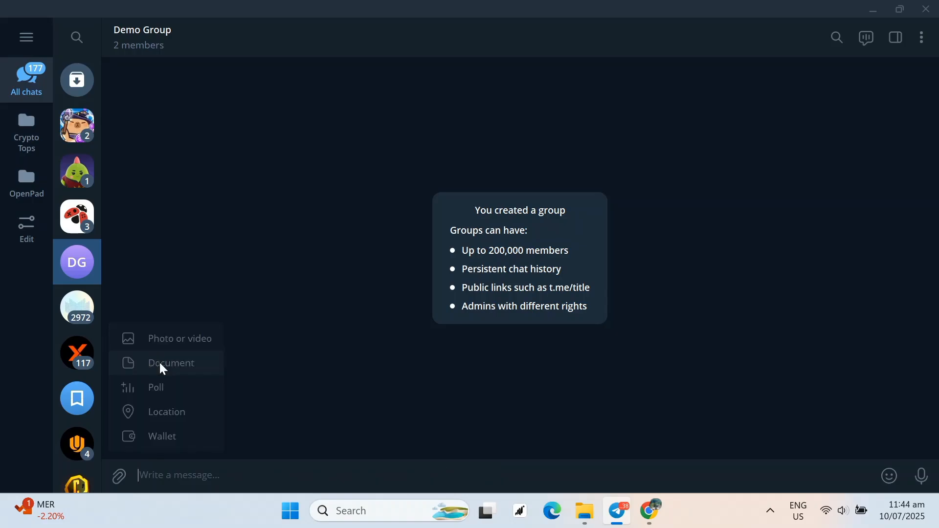
left_click(170, 363)
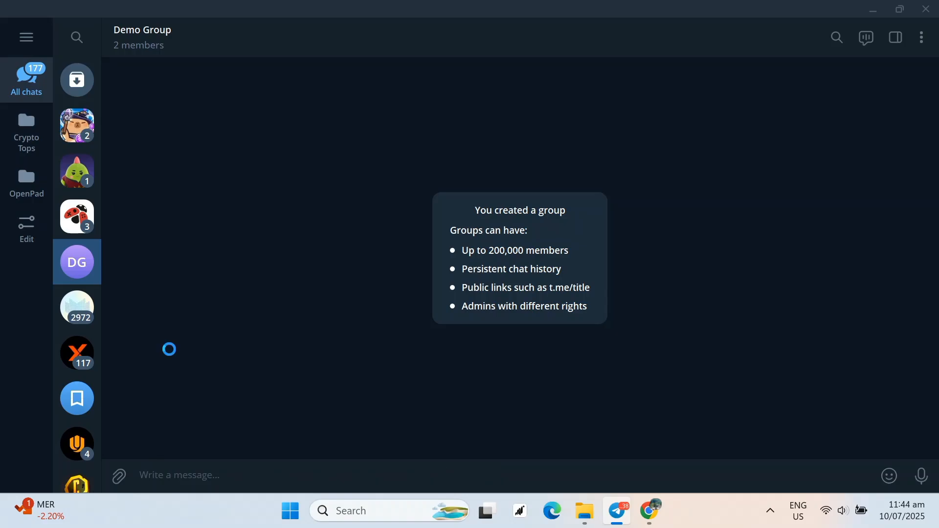
Choose Tradings.zip from Documents > Demo in the file chooser.
left_click(118, 475)
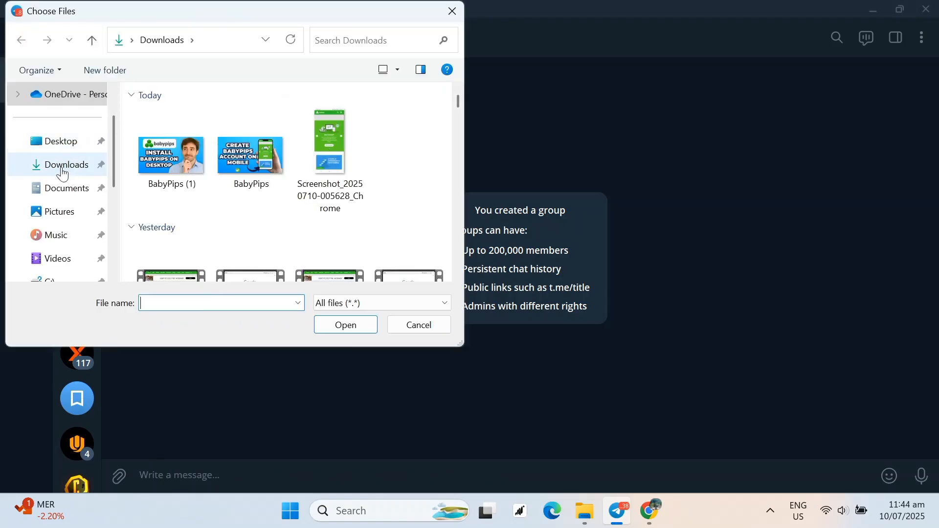
left_click(67, 188)
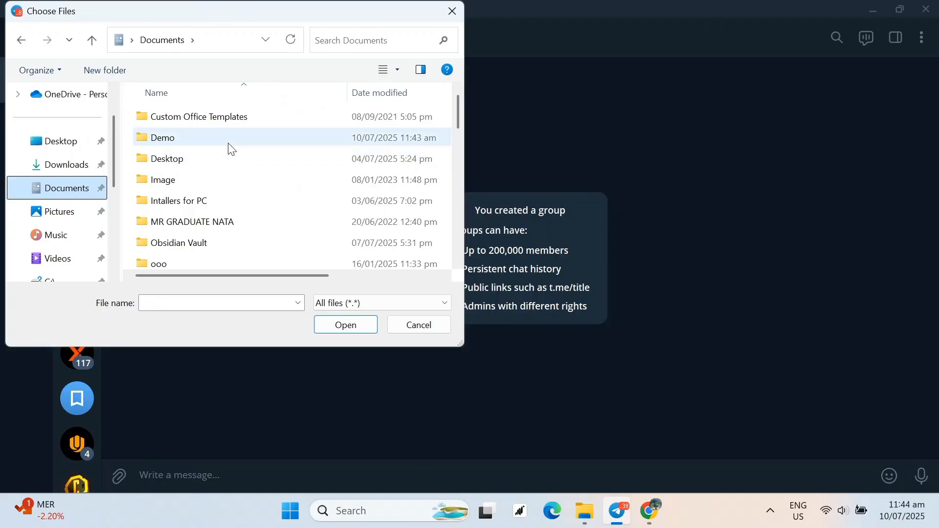
double_click(161, 137)
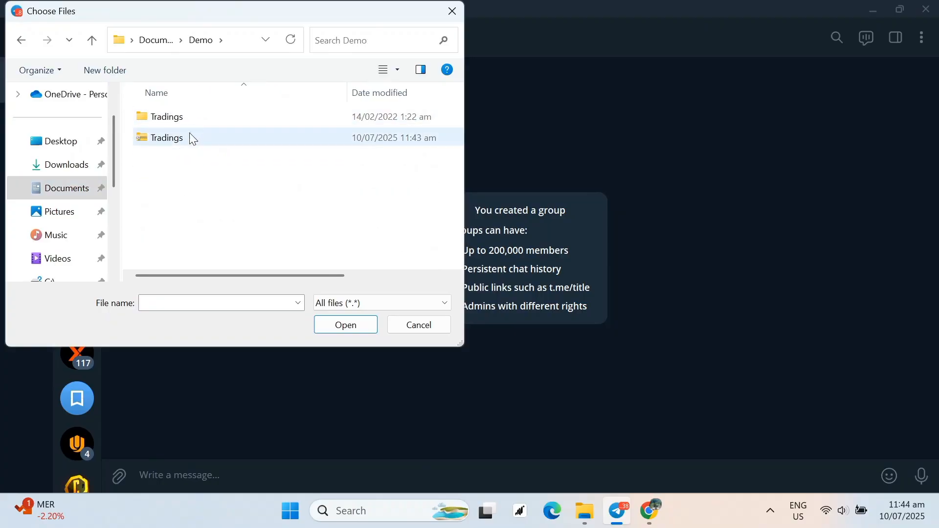
left_click(166, 138)
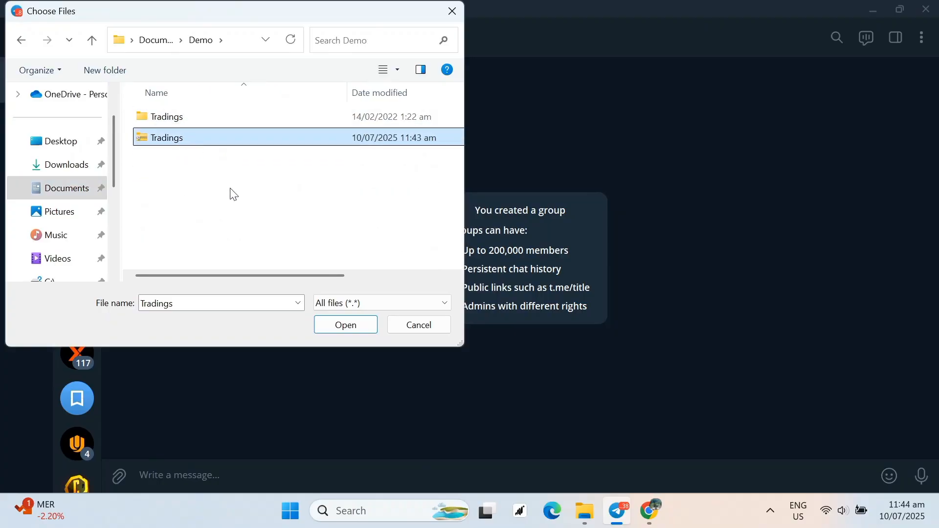
mouse_move(254, 117)
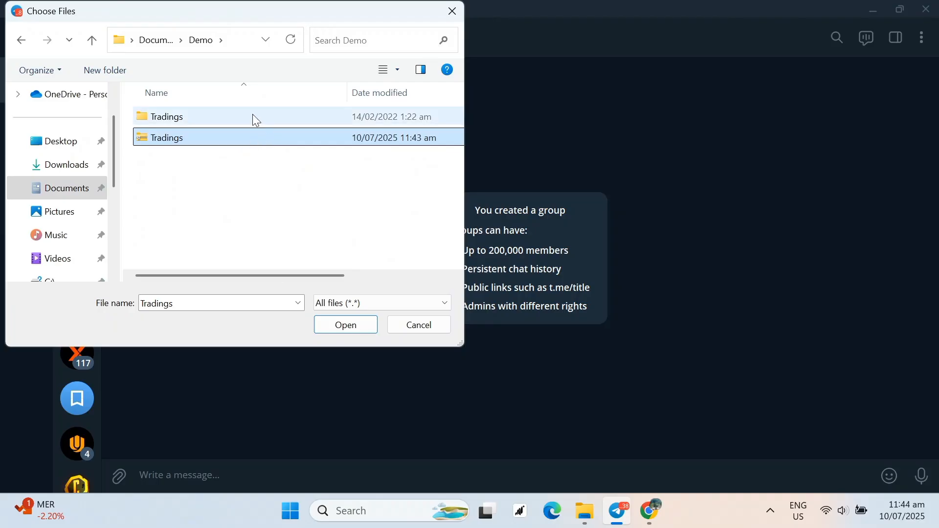
left_click(166, 116)
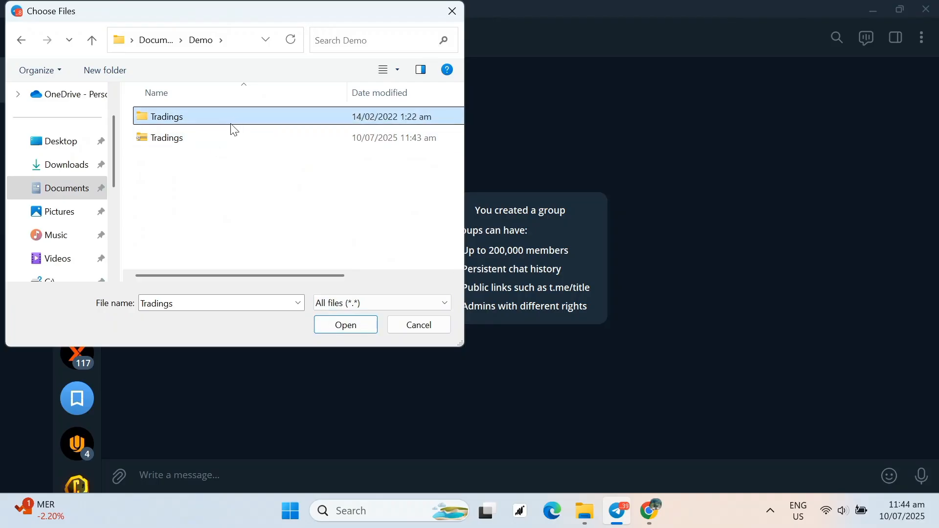
left_click(166, 137)
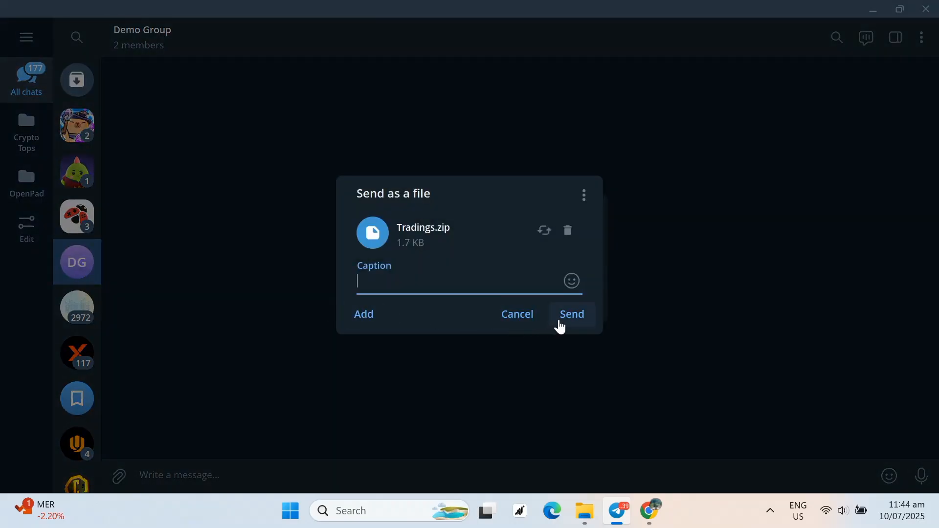
mouse_move(393, 272)
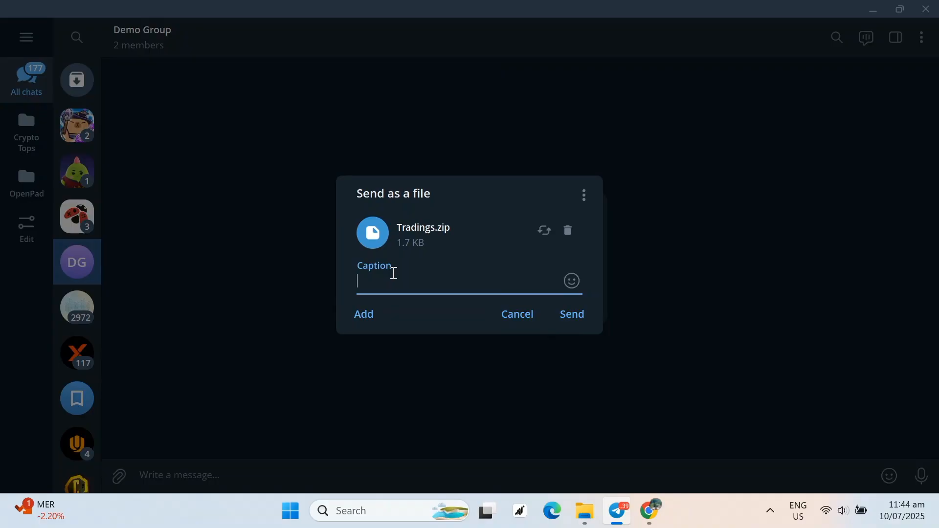
Add the caption 'Demo Folders' and send Tradings.zip to the group.
type("Demo Folders")
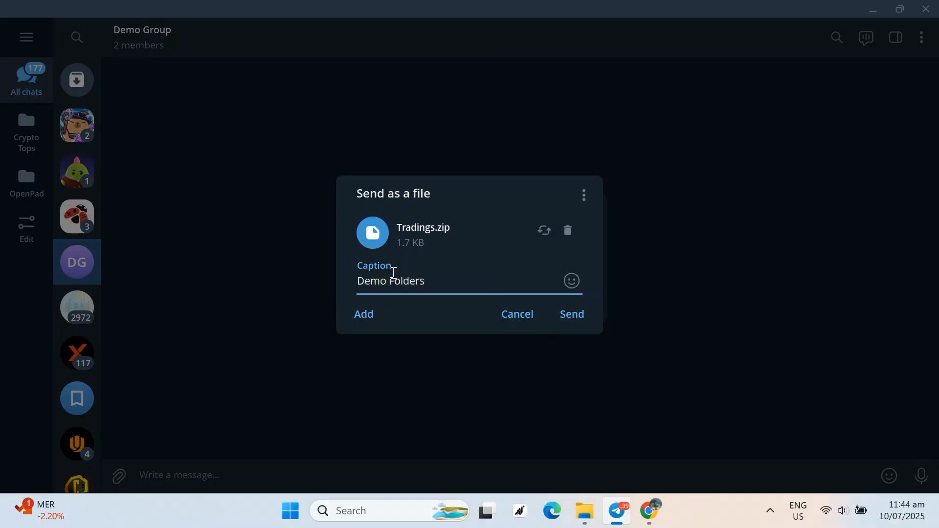
left_click(570, 314)
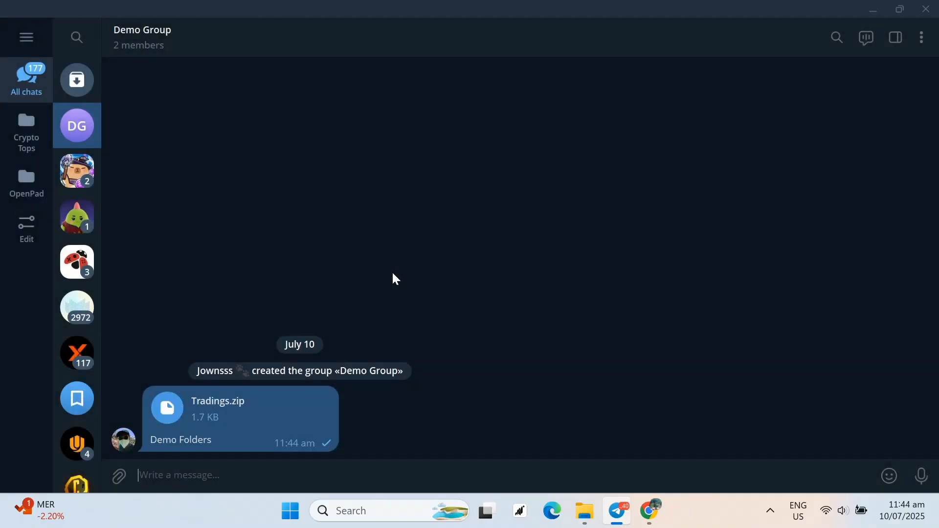
mouse_move(199, 405)
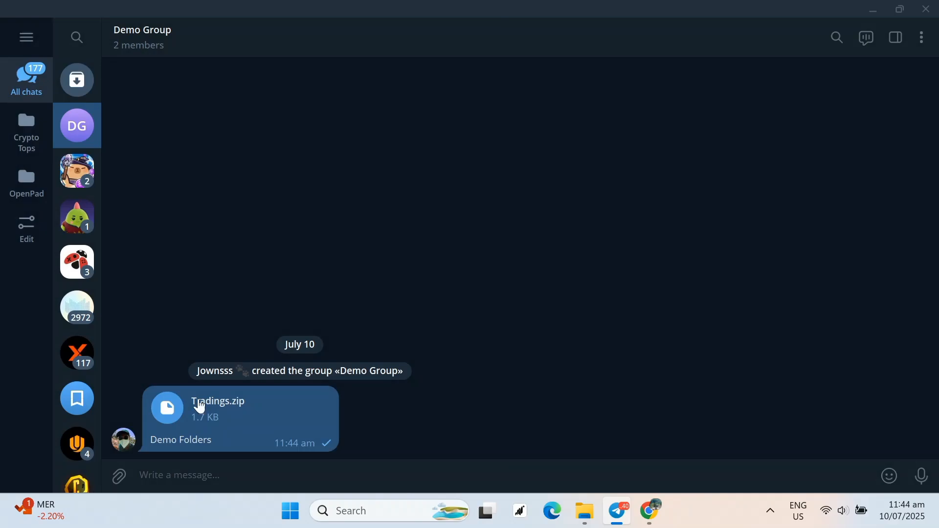
mouse_move(206, 402)
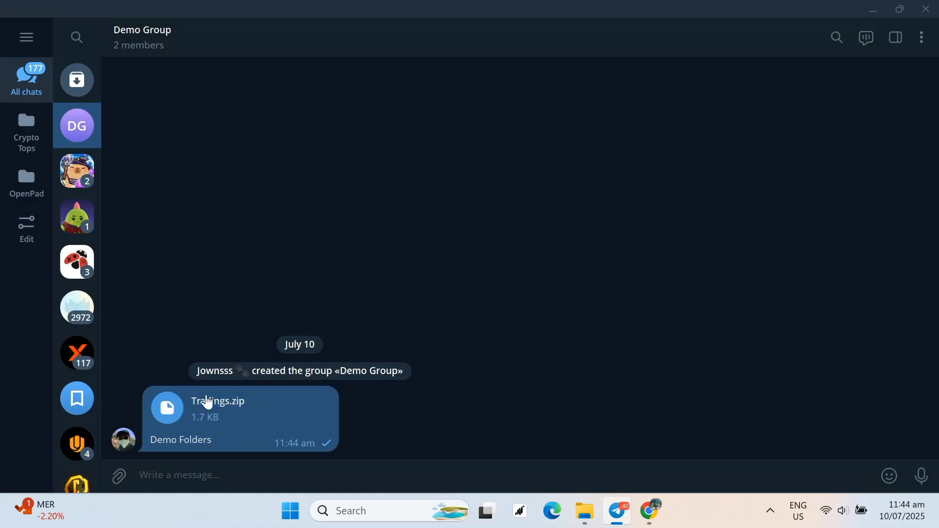